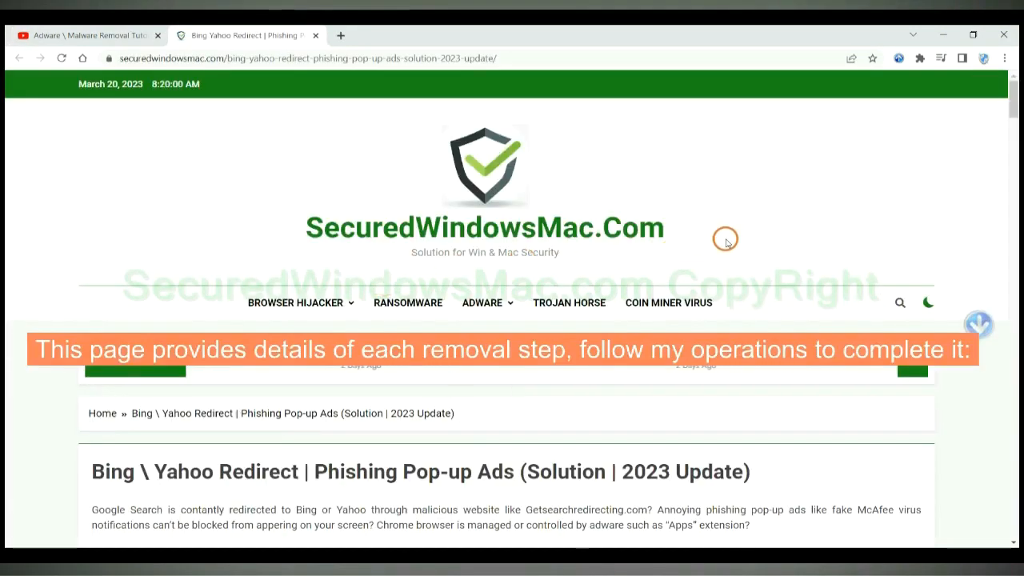
# Scroll to the automatic removal section and download SpyHunter for Win OS (Free Trial).
pyautogui.scroll(-3)
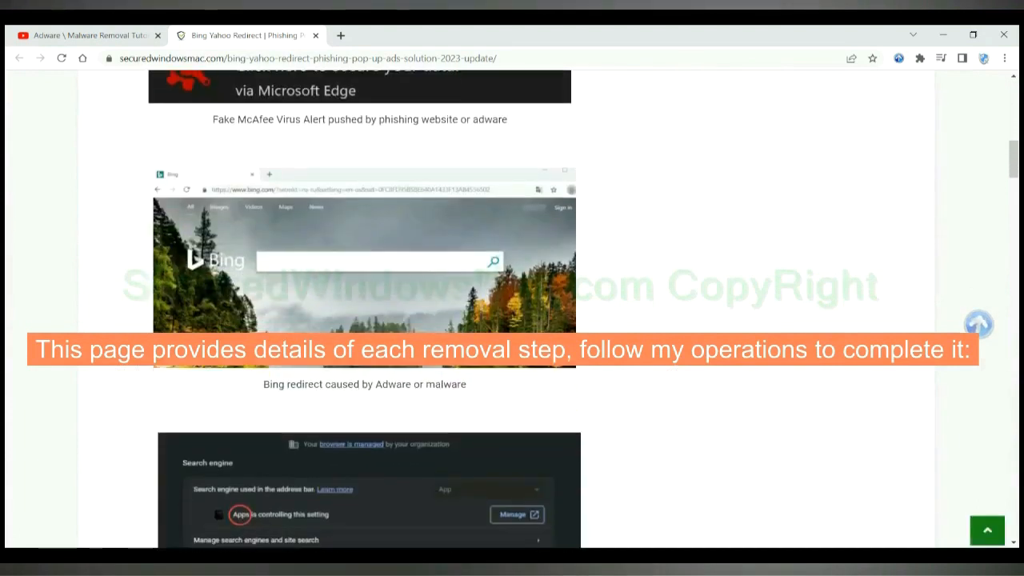
pyautogui.scroll(-3)
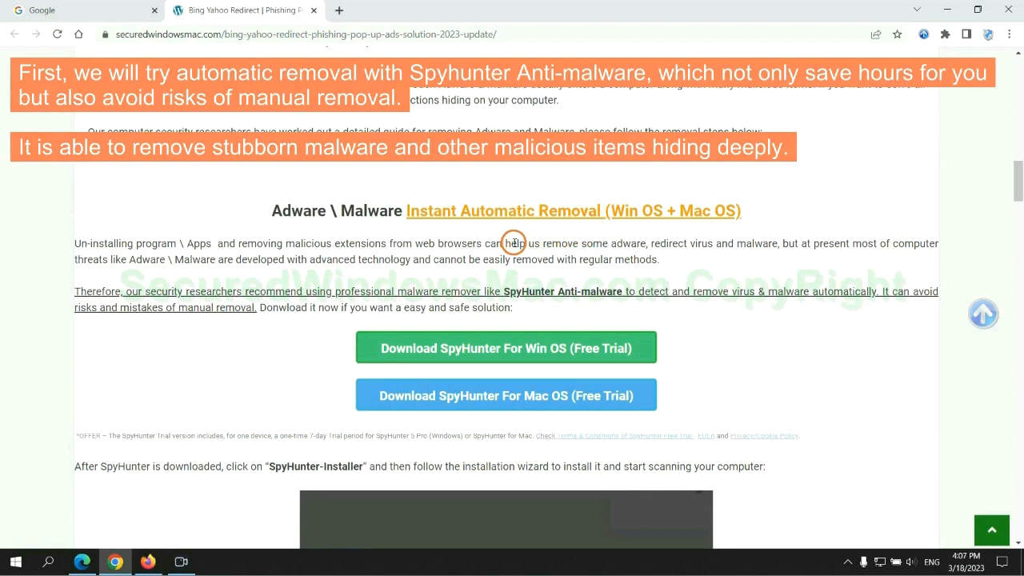
pyautogui.moveTo(435, 252)
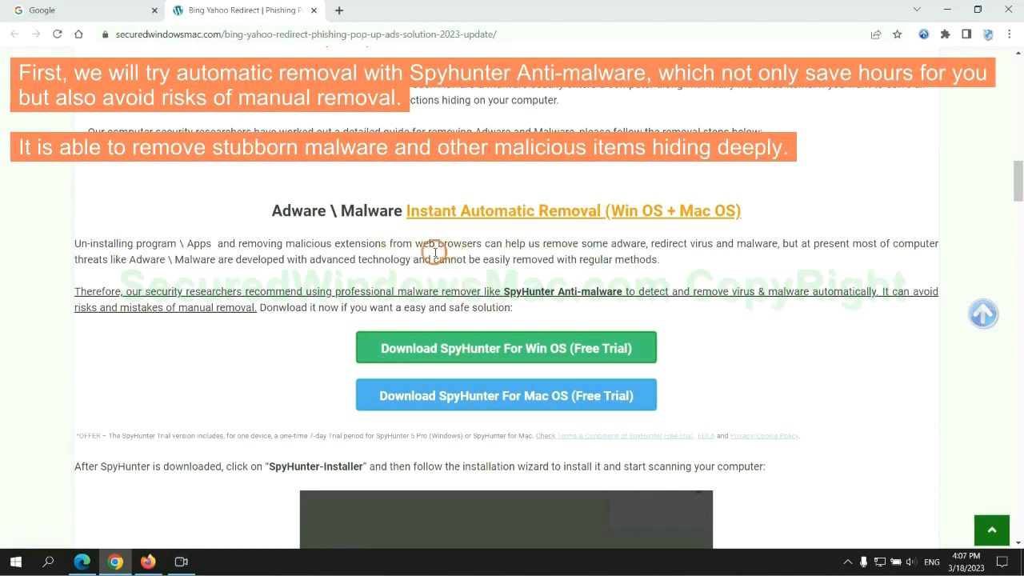
pyautogui.moveTo(886, 264)
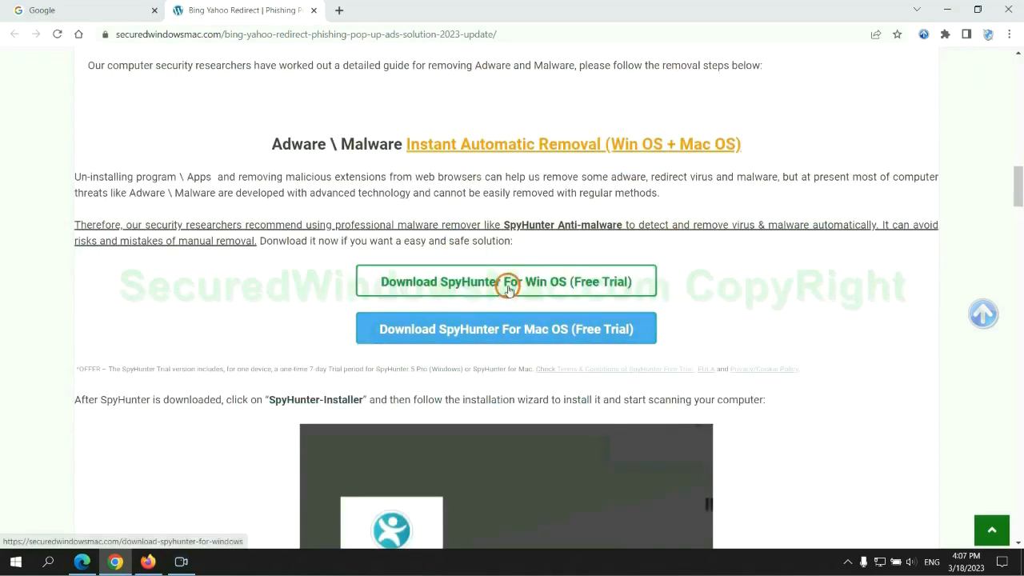
pyautogui.moveTo(506, 329)
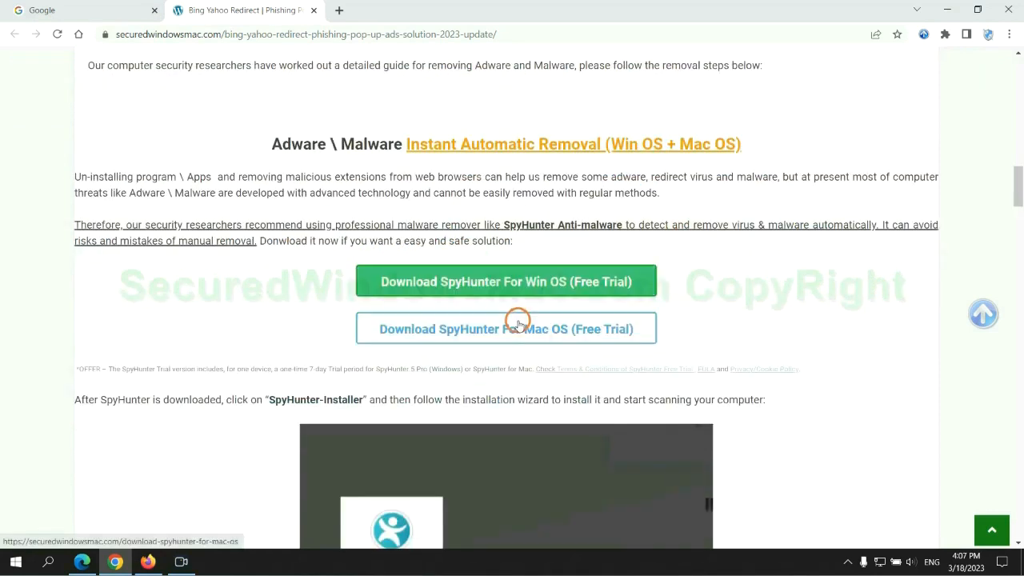
pyautogui.scroll(-3)
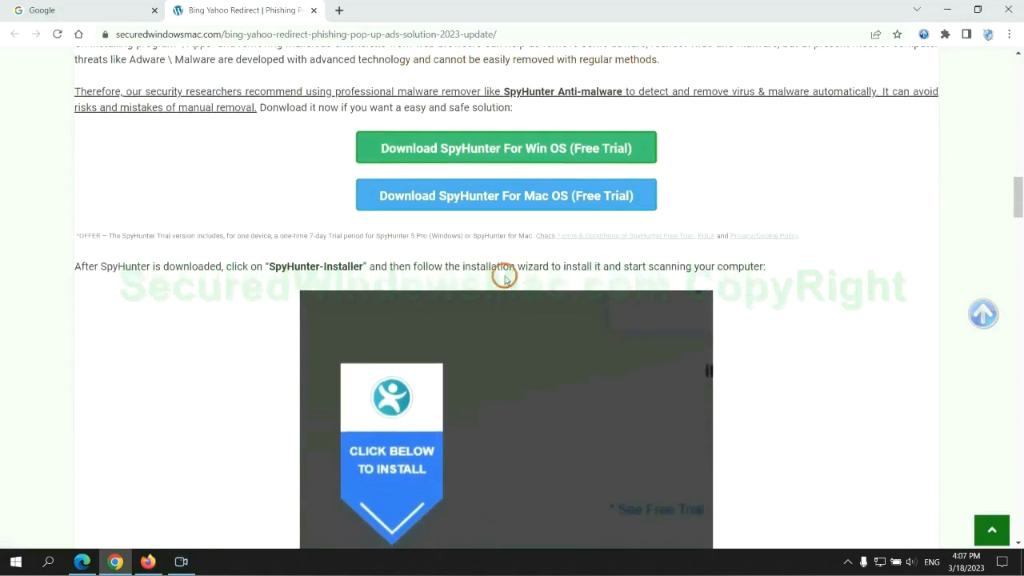
pyautogui.click(505, 148)
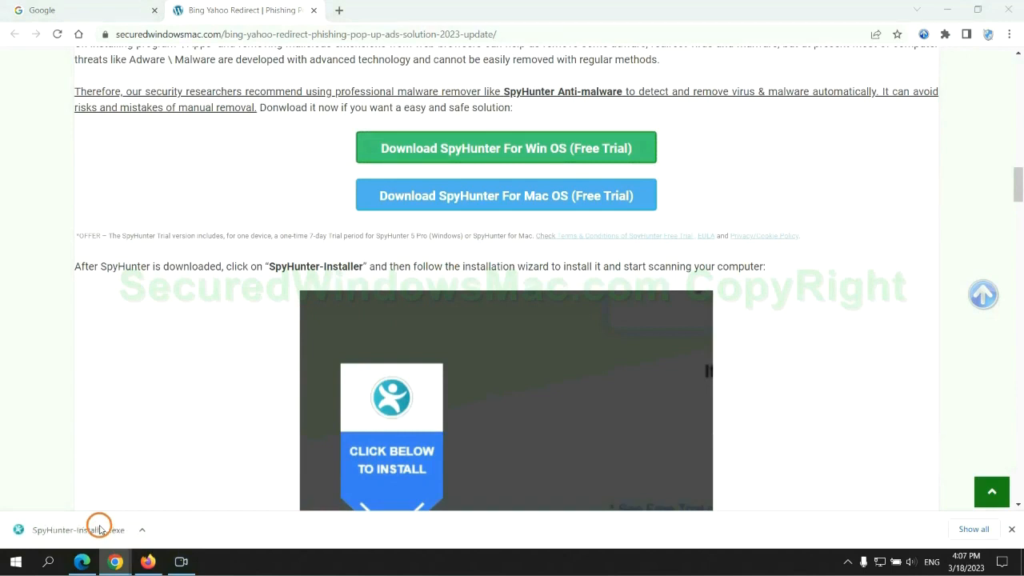
pyautogui.moveTo(102, 522)
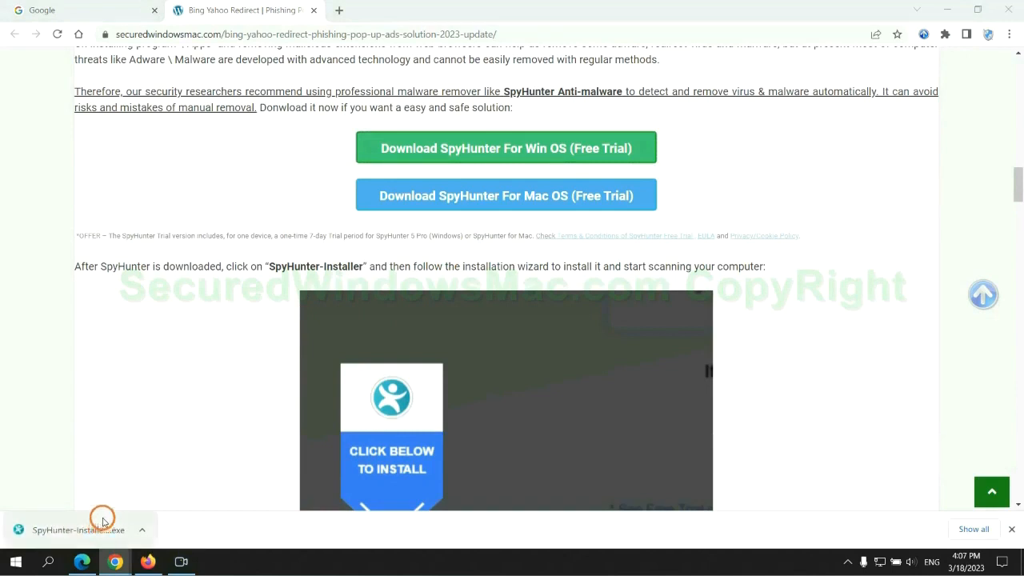
# Launch the downloaded SpyHunter installer, continue the install and start a malware scan.
pyautogui.click(72, 530)
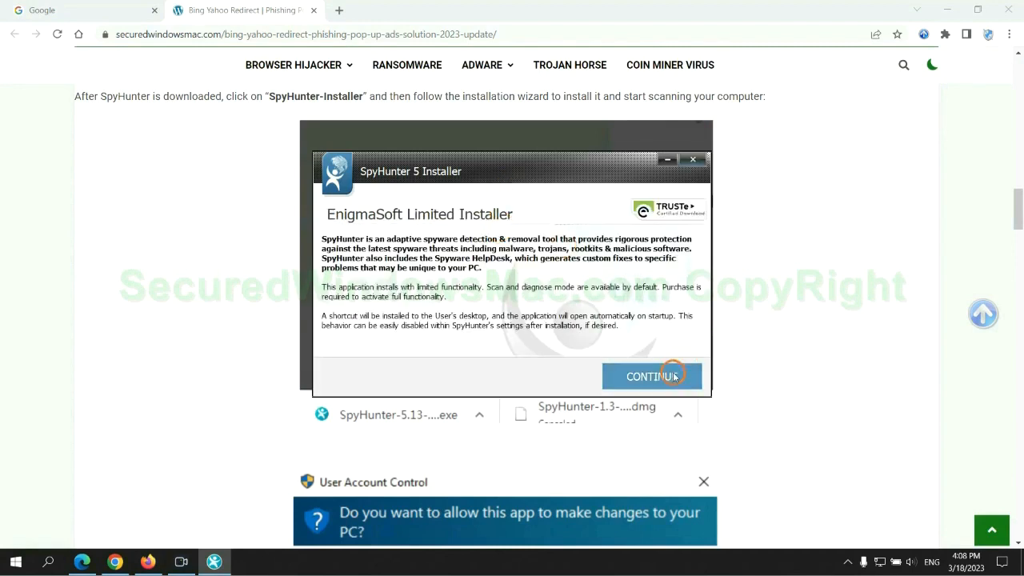
pyautogui.click(651, 376)
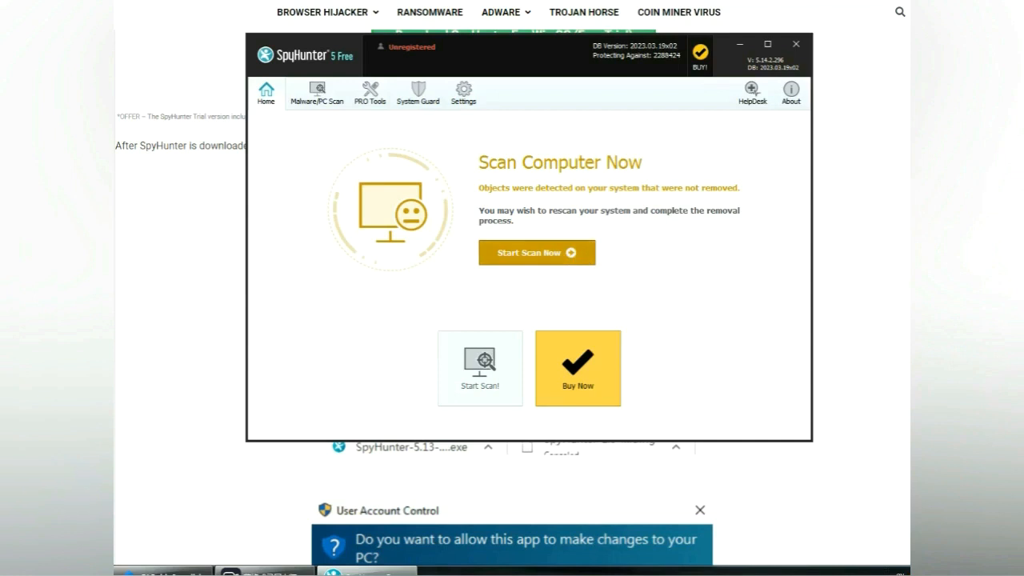
pyautogui.click(538, 252)
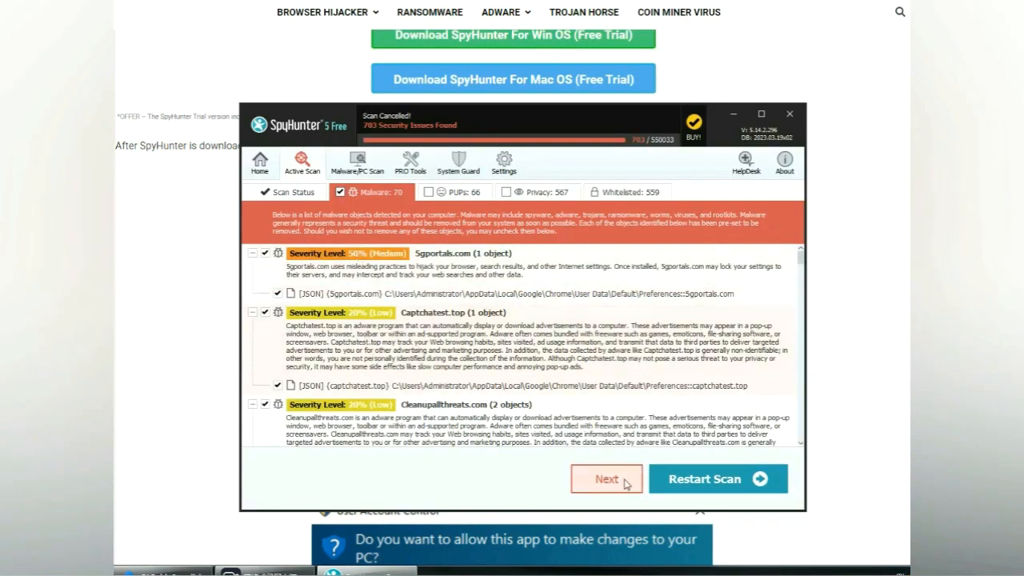
# Proceed to threat removal and choose the FREE Trial (7 Days) registration.
pyautogui.click(605, 478)
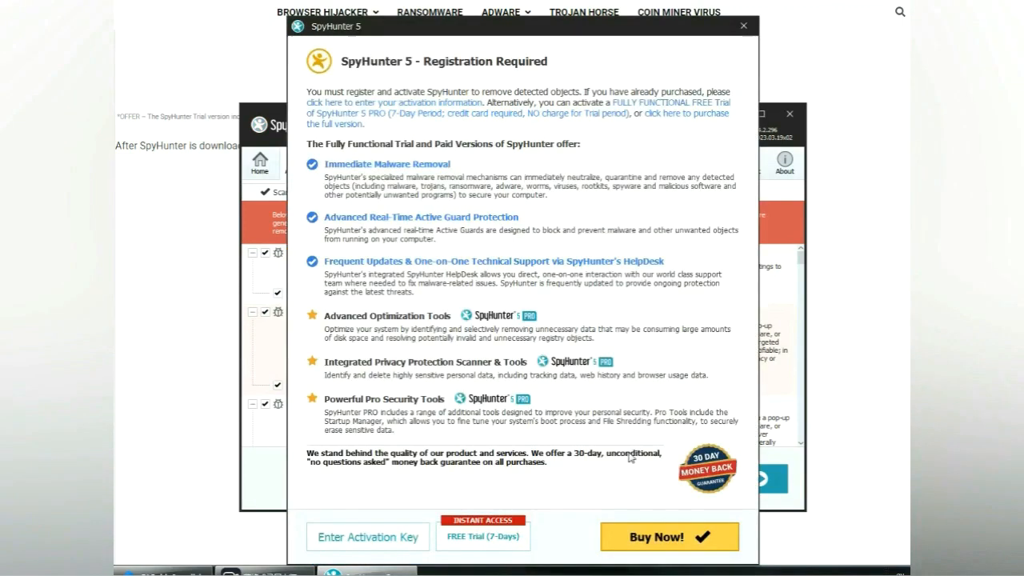
pyautogui.moveTo(493, 195)
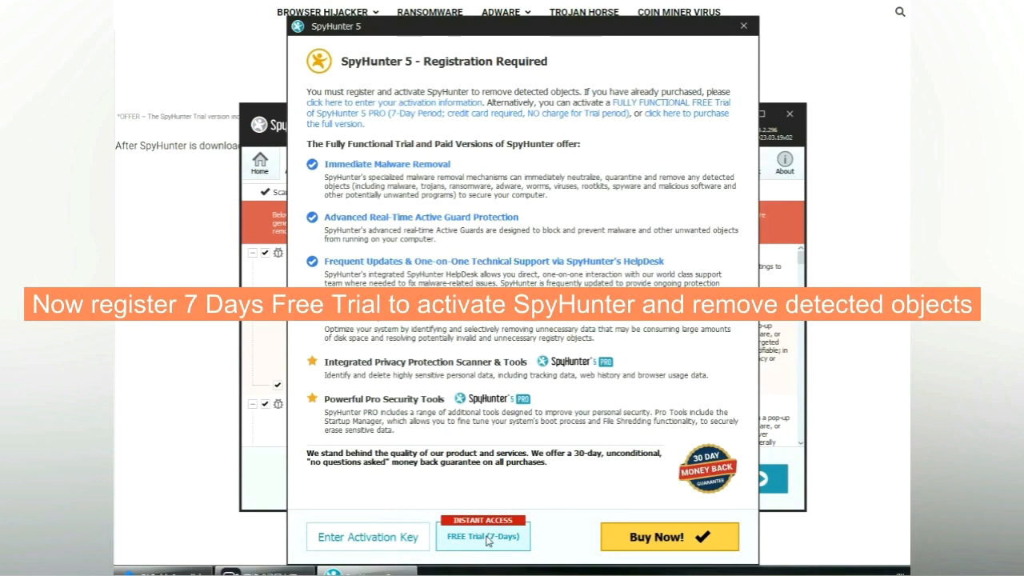
pyautogui.click(483, 538)
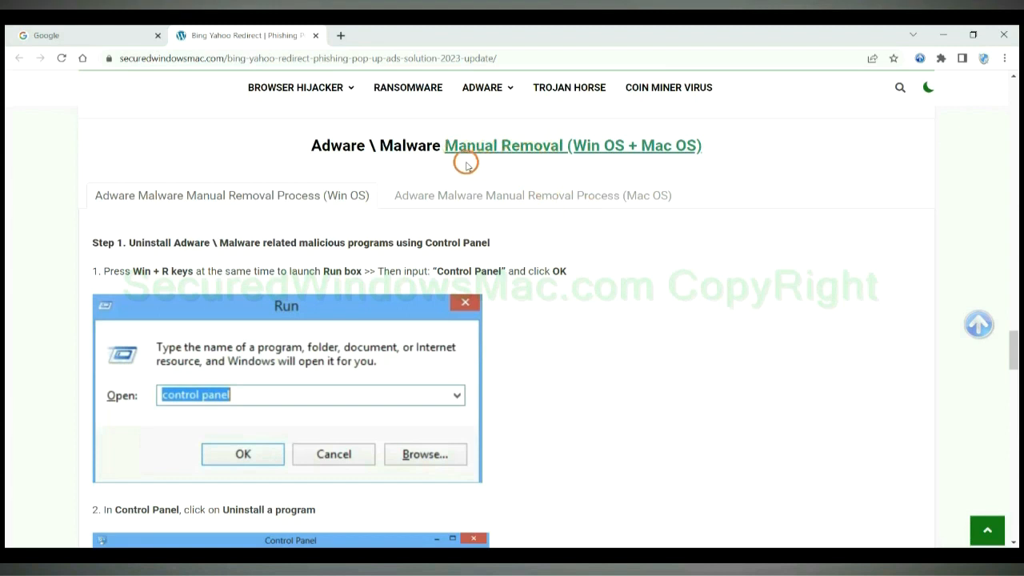
# Reach Manual Removal Step 1, highlight the uninstall instruction and enter control panel in Run.
pyautogui.doubleClick(595, 146)
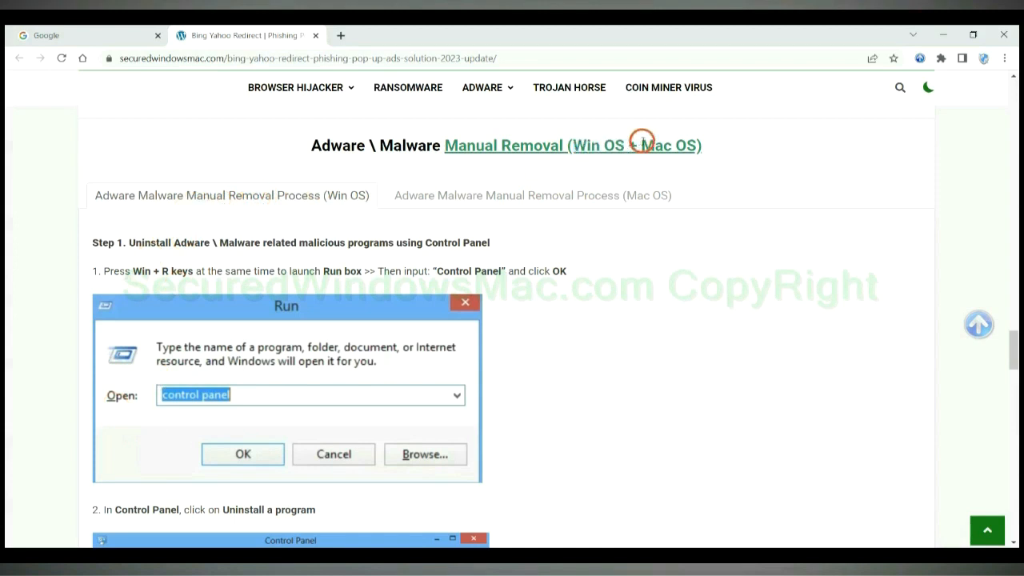
pyautogui.click(533, 196)
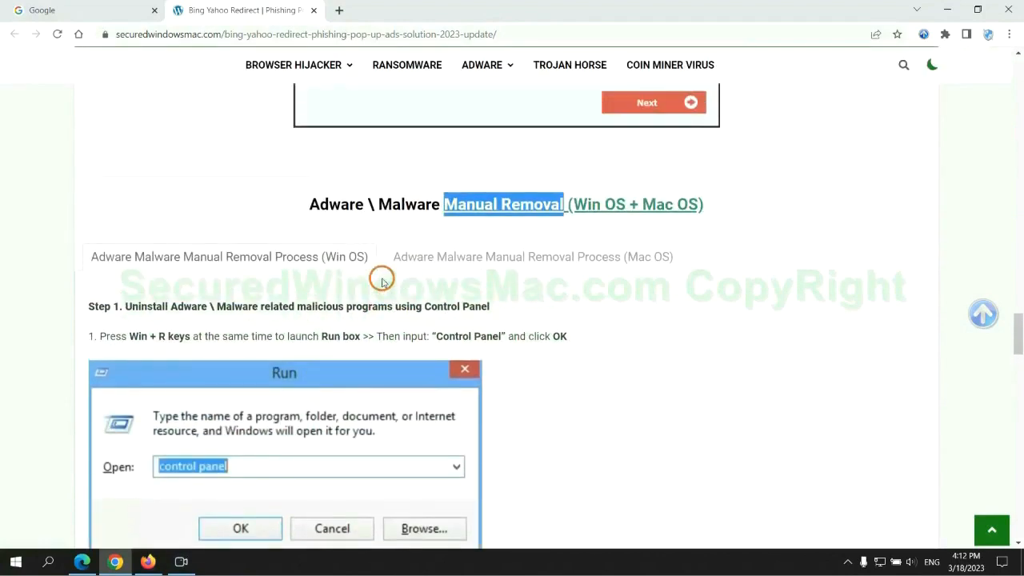
pyautogui.scroll(-3)
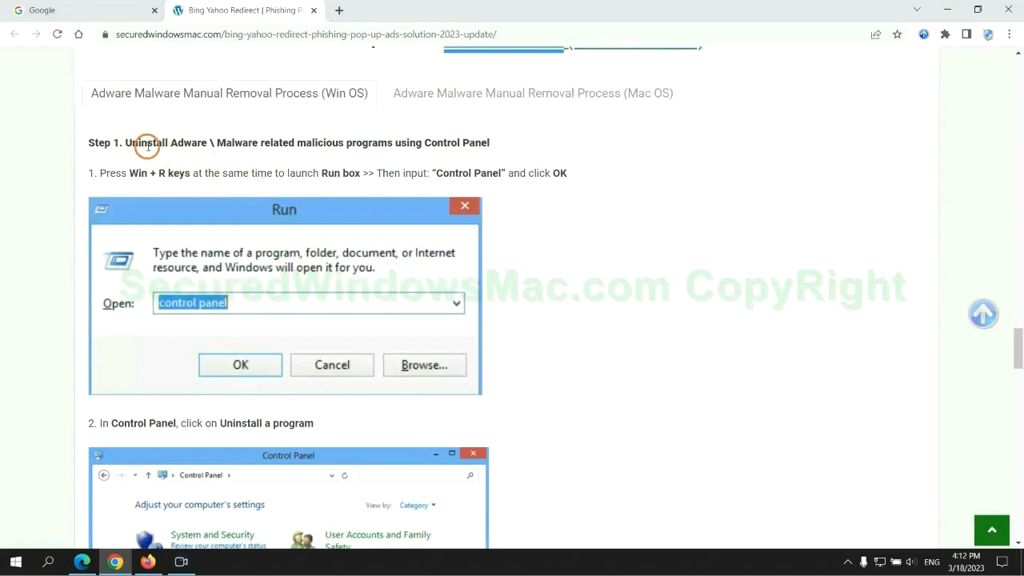
pyautogui.moveTo(125, 142); pyautogui.dragTo(392, 142)
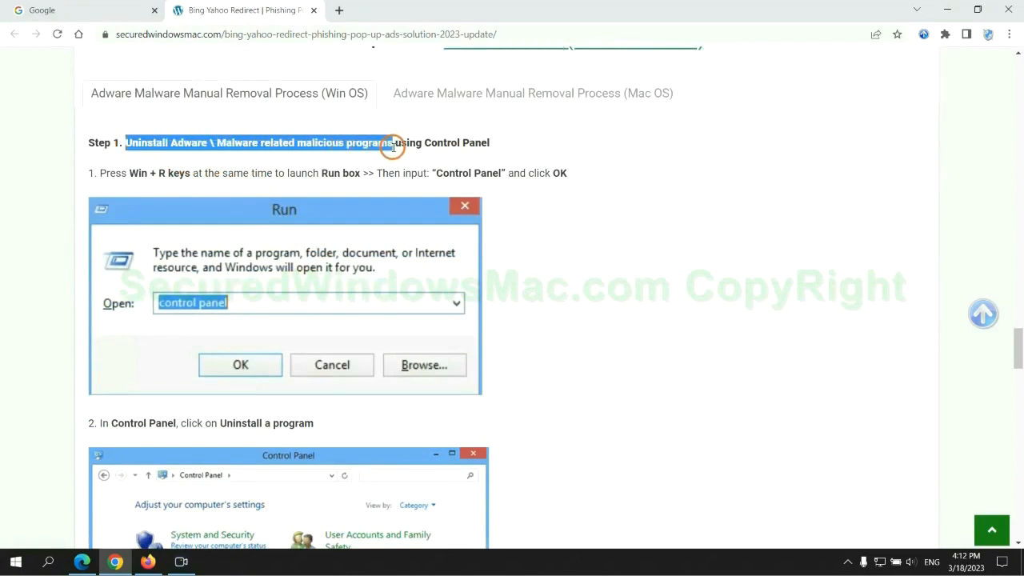
pyautogui.scroll(-3)
pyautogui.write('control pane')
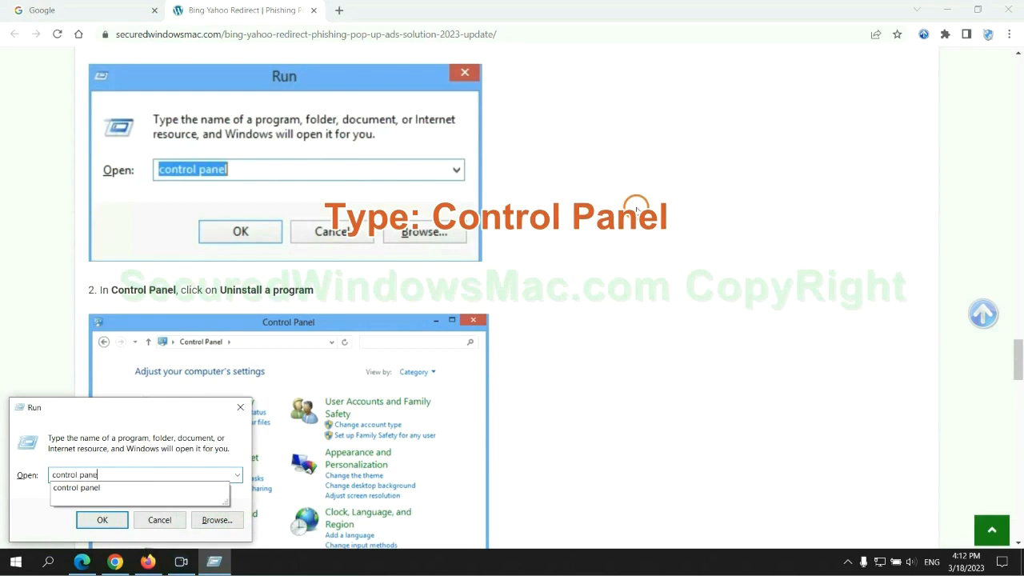
# Open Control Panel's Uninstall a program list, close it and scroll the guide to Step 2.
pyautogui.click(103, 518)
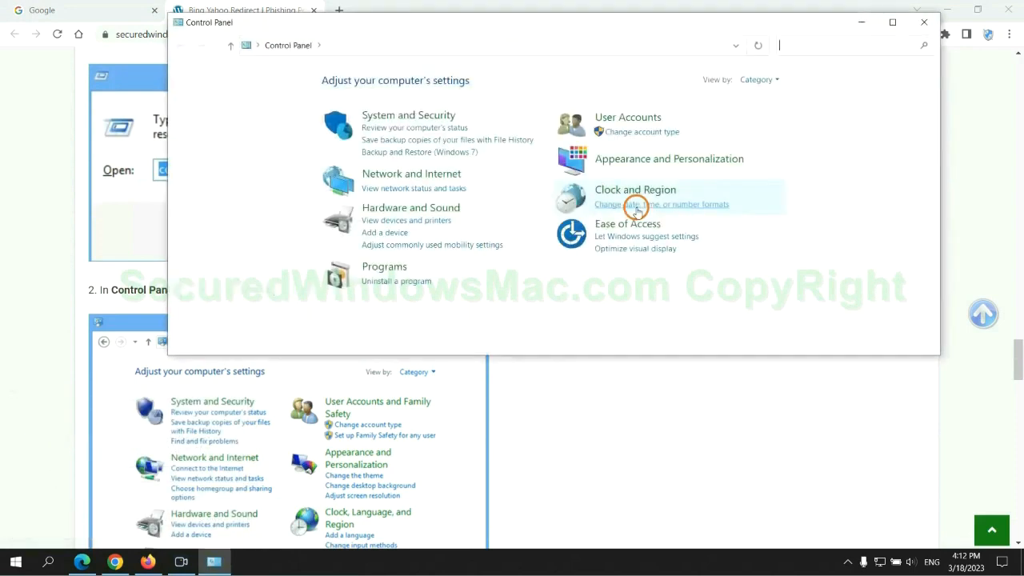
pyautogui.click(397, 282)
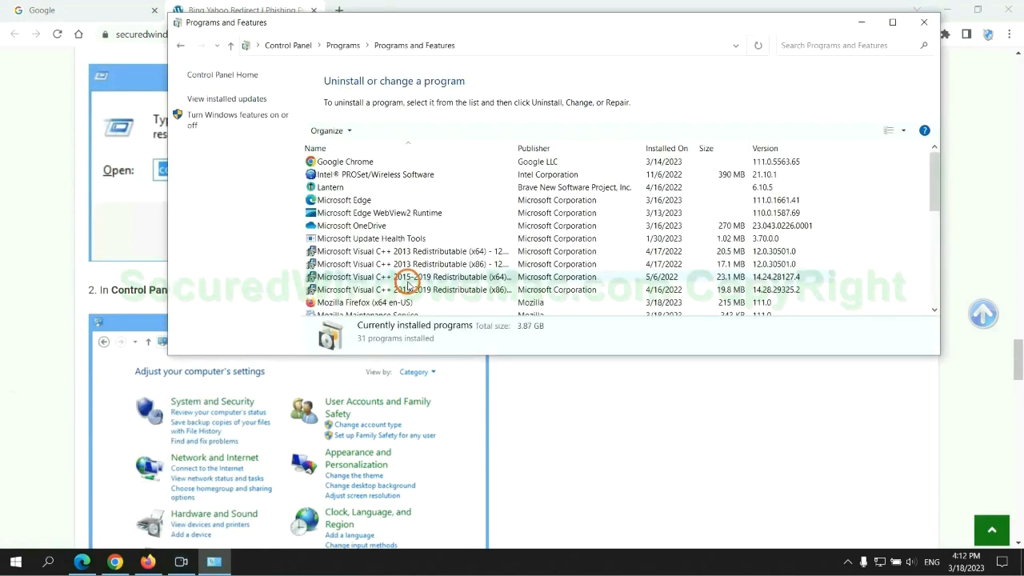
pyautogui.click(330, 186)
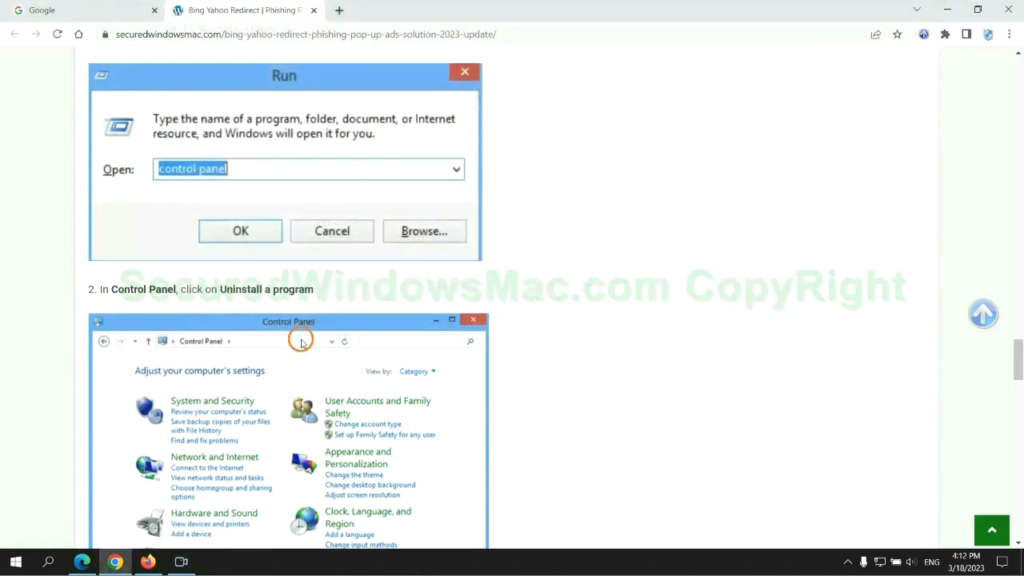
pyautogui.scroll(-3)
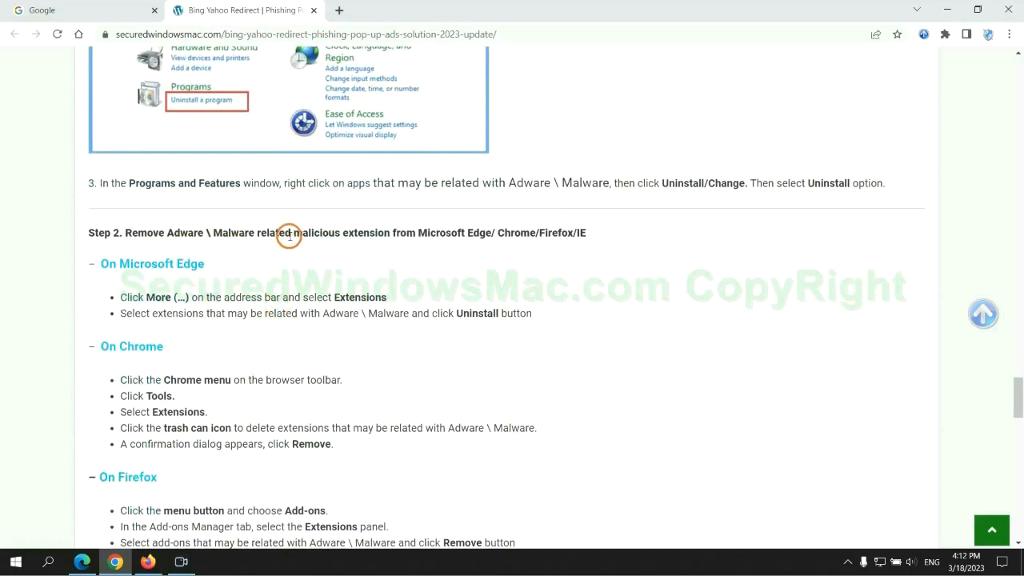
pyautogui.moveTo(263, 278)
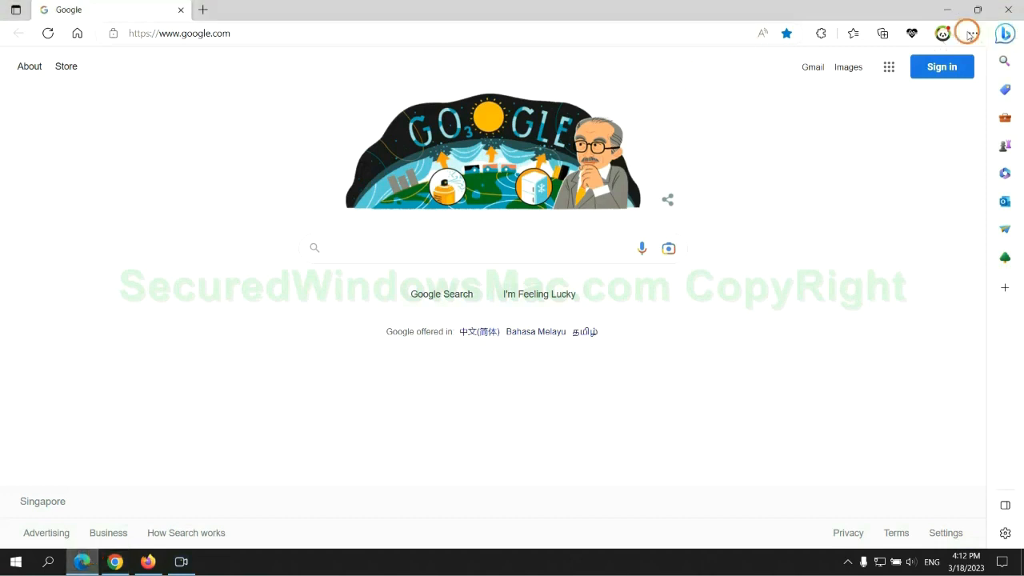
pyautogui.moveTo(847, 34)
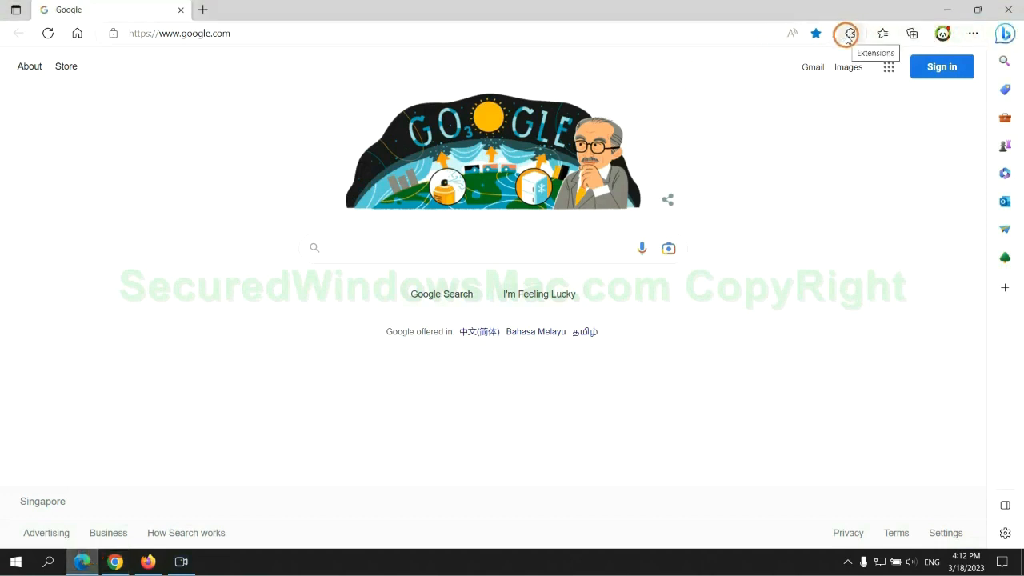
# On Edge's extensions page remove McAfee WebAdvisor and confirm the removal.
pyautogui.click(846, 32)
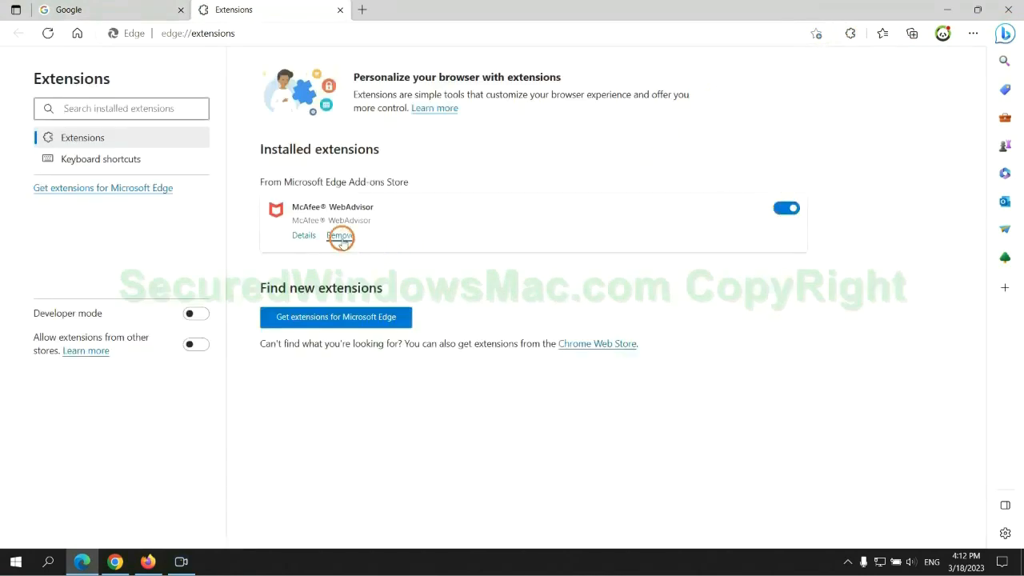
pyautogui.click(339, 234)
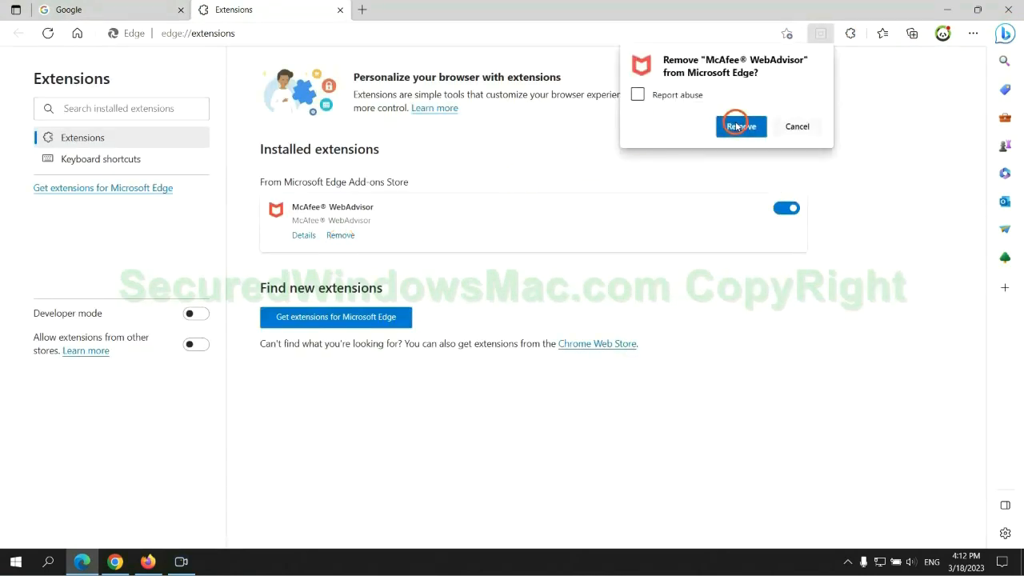
pyautogui.click(739, 125)
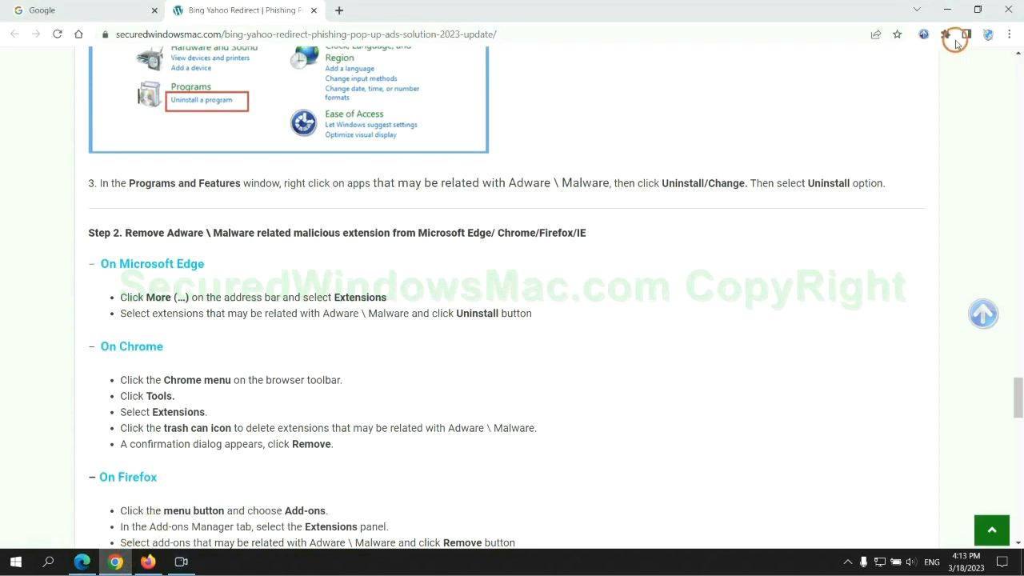
# From Manage extensions remove Ecosia and close the Ecosia farewell tab.
pyautogui.click(944, 35)
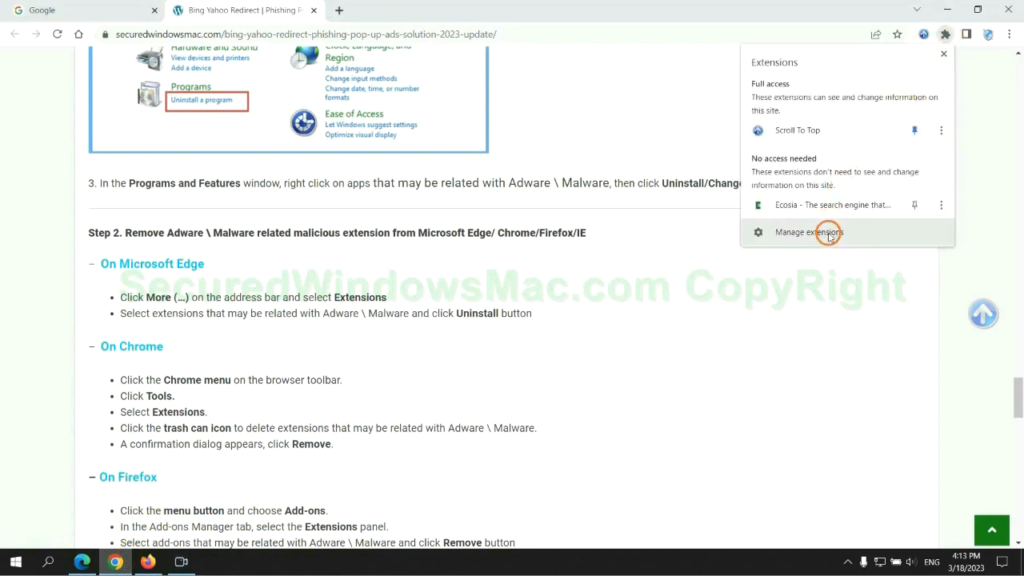
pyautogui.click(809, 232)
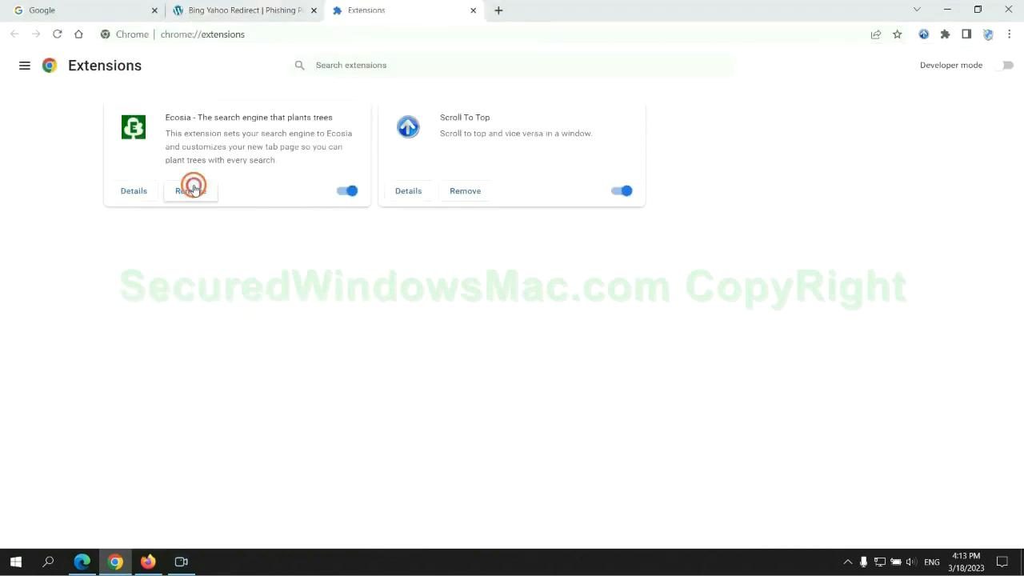
pyautogui.click(190, 190)
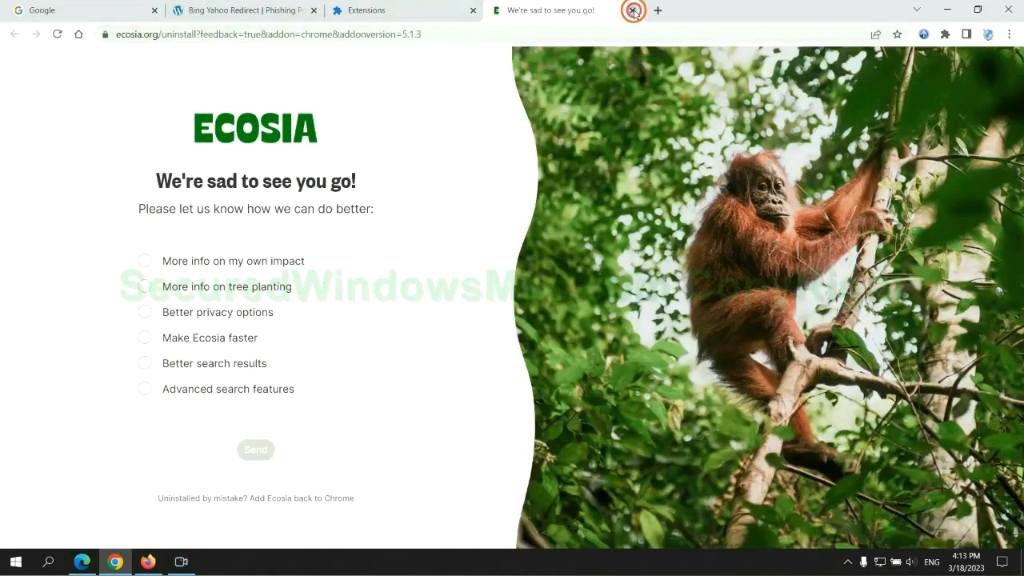
pyautogui.click(634, 10)
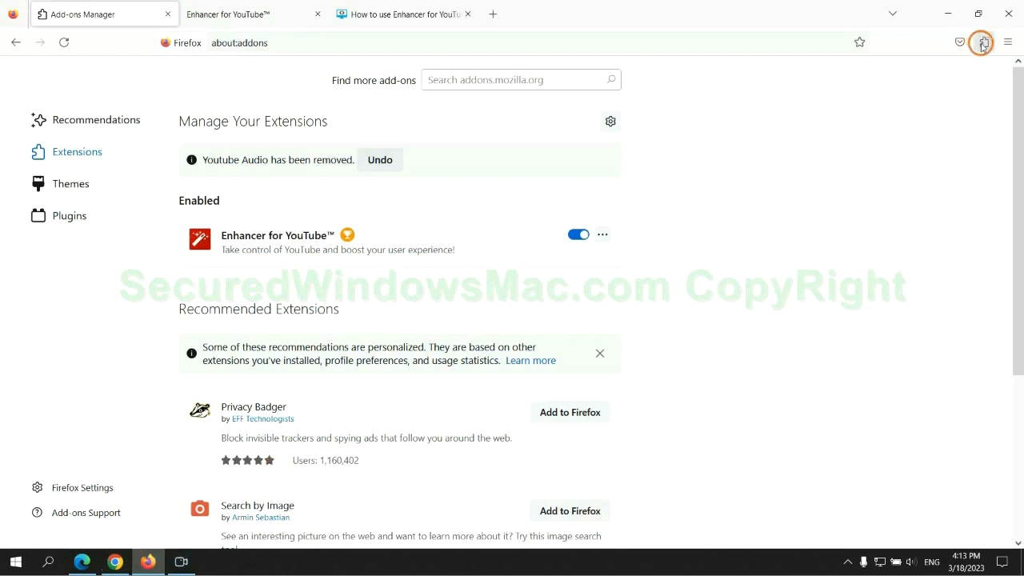
# Use the ... menu on Enhancer for YouTube in about:addons to remove it.
pyautogui.click(983, 41)
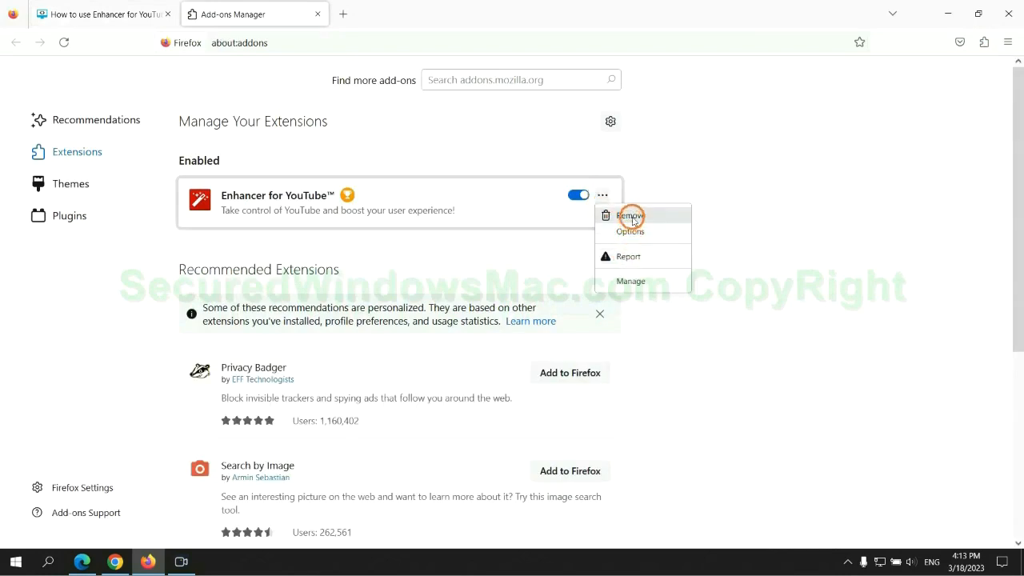
pyautogui.click(631, 216)
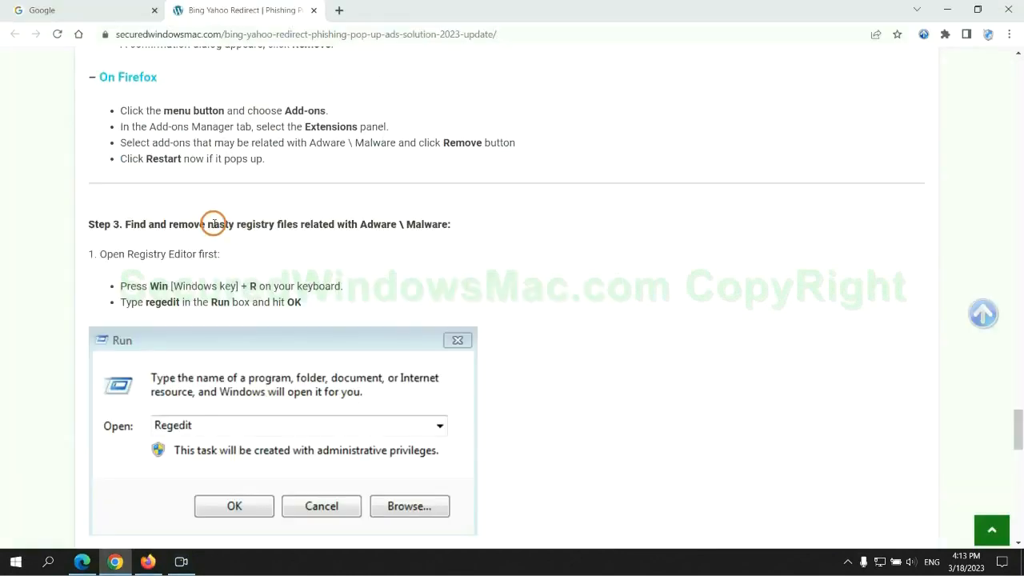
# Launch Registry Editor by entering regedit in the Run box.
pyautogui.scroll(-3)
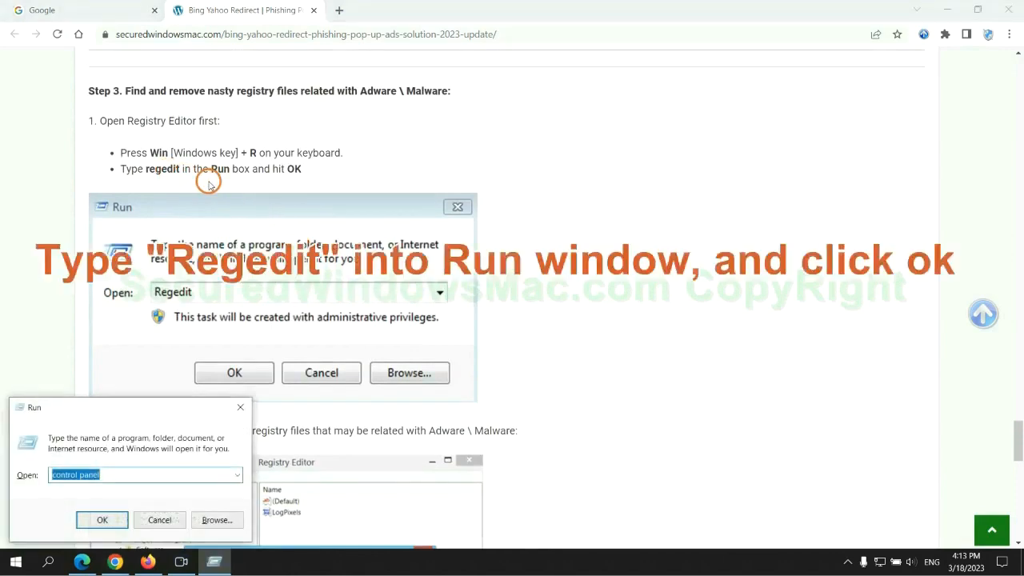
pyautogui.write('regel')
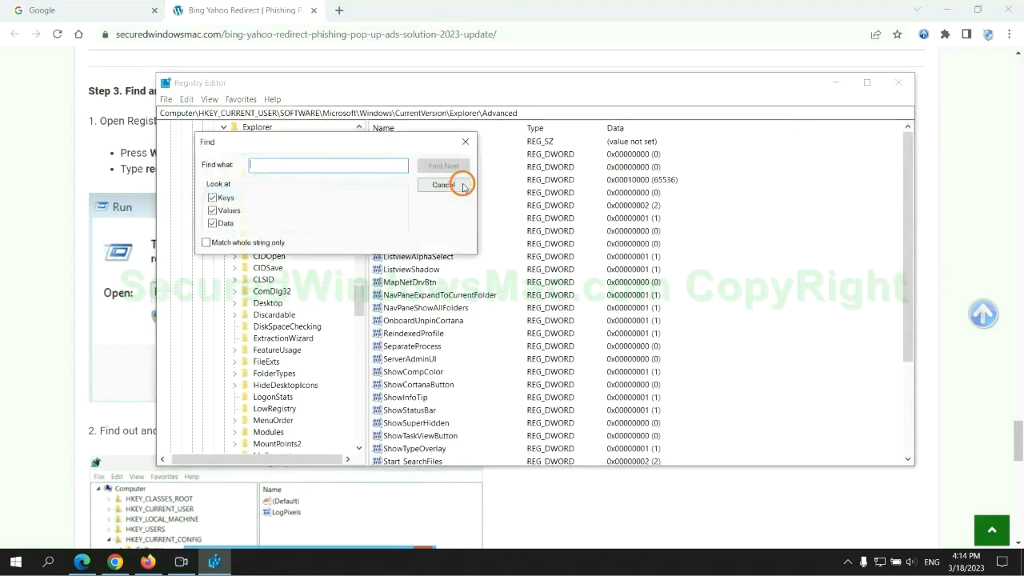
# Search the registry for App with Find Next and right-click the matching value.
pyautogui.write('App')
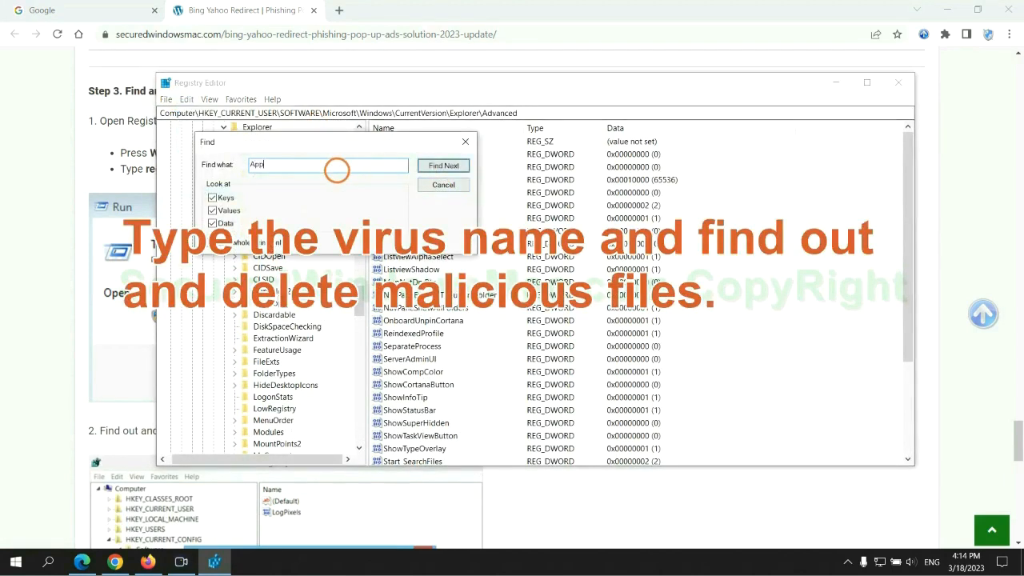
pyautogui.click(443, 165)
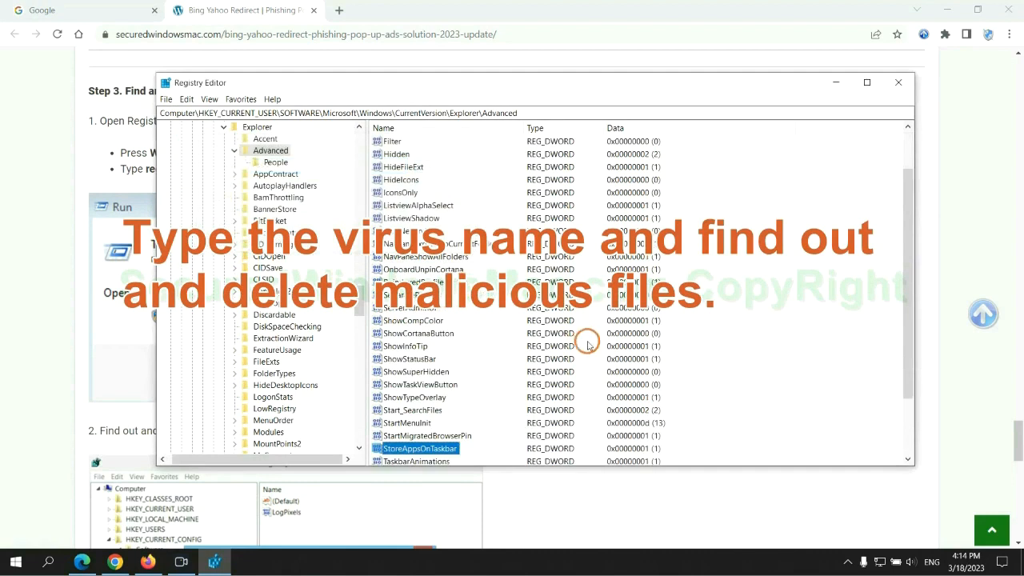
pyautogui.rightClick(420, 371)
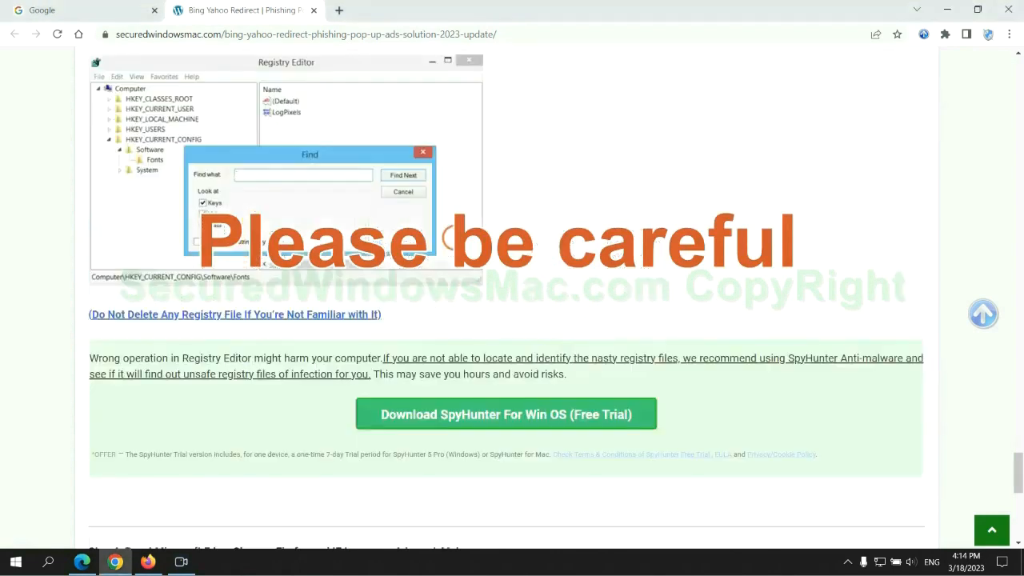
# Scroll past the registry warning to Step 4's browser-reset instructions and SpyHunter offer.
pyautogui.scroll(-3)
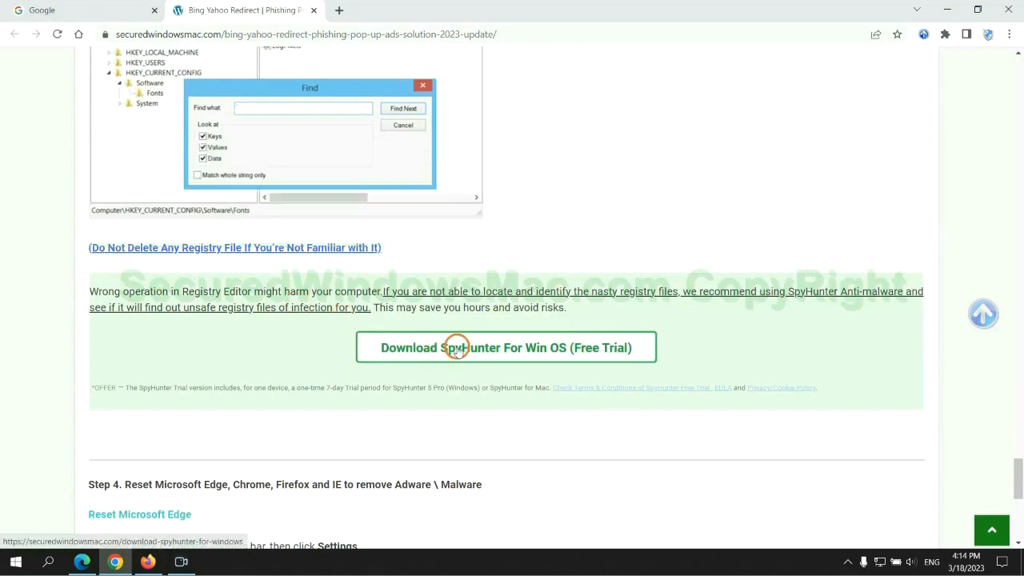
pyautogui.scroll(-3)
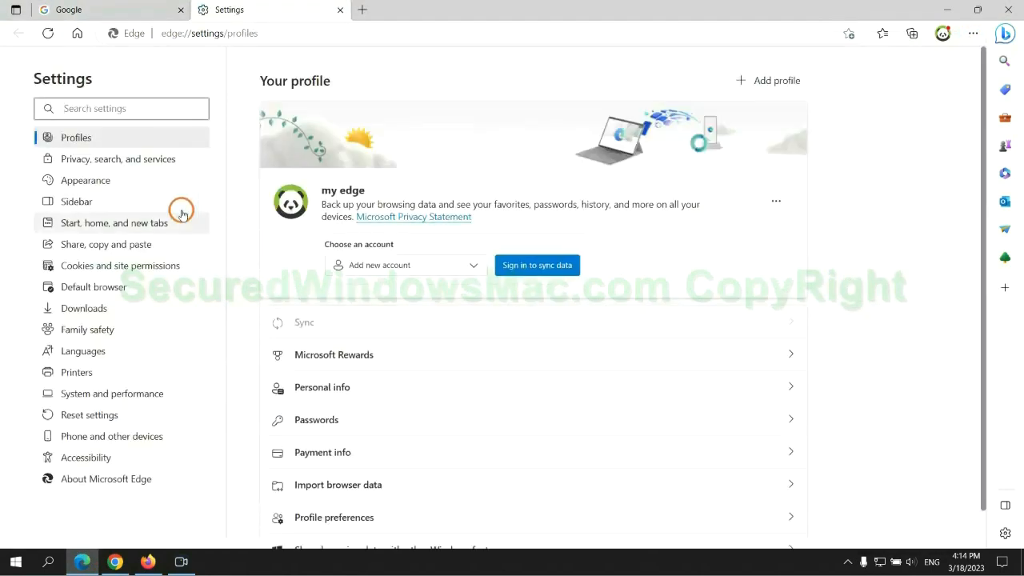
# In Privacy, search, and services choose what to clear and clear All time browsing data now.
pyautogui.click(119, 159)
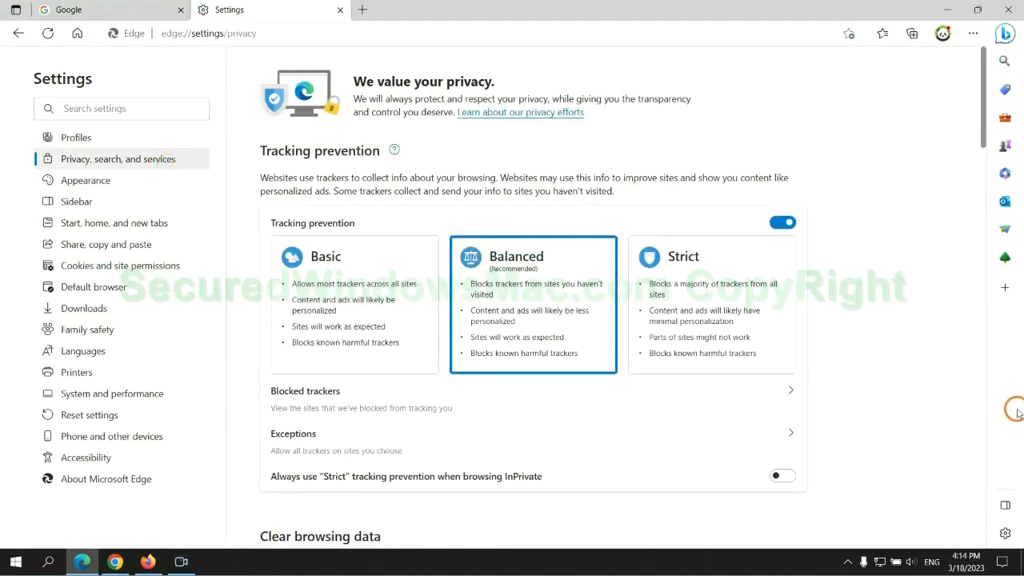
pyautogui.scroll(-3)
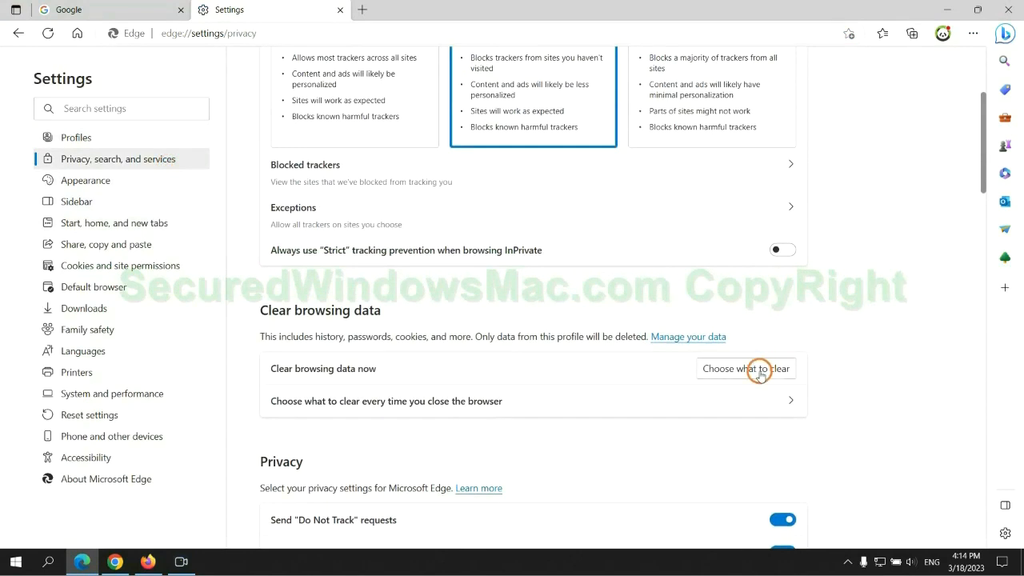
pyautogui.click(746, 368)
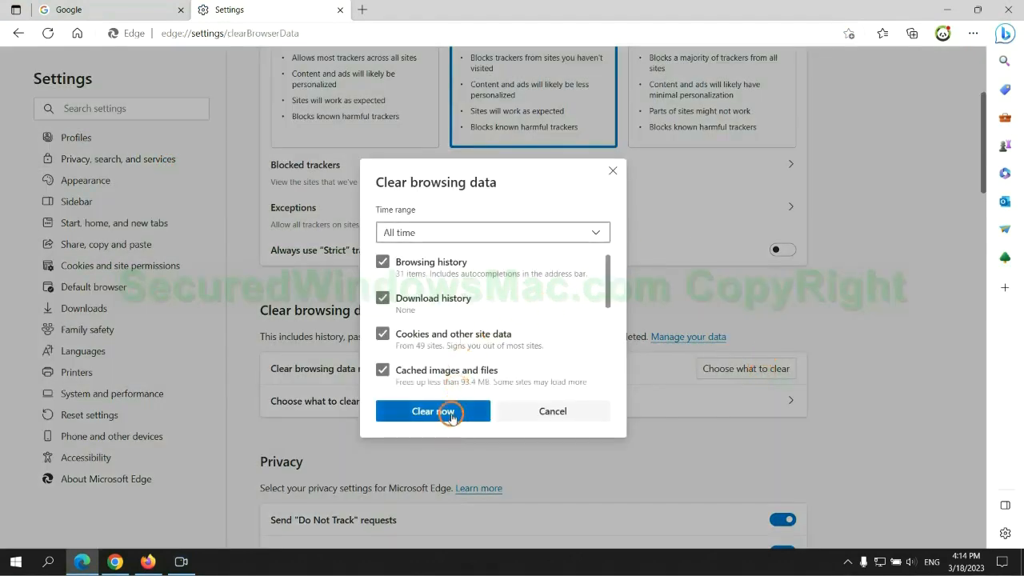
pyautogui.click(432, 410)
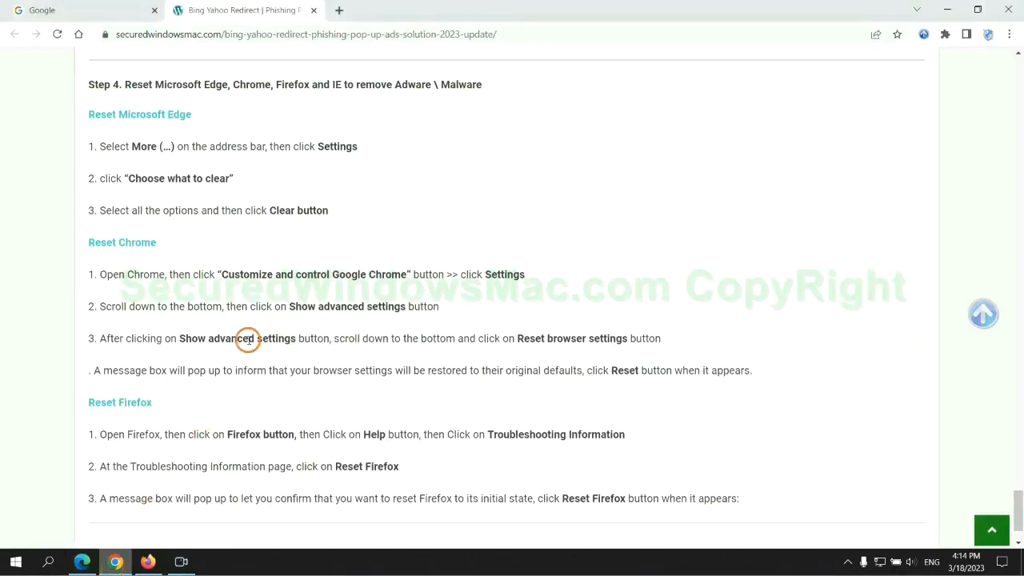
# Reset Chrome to its original default settings from the Settings page and confirm.
pyautogui.click(1008, 38)
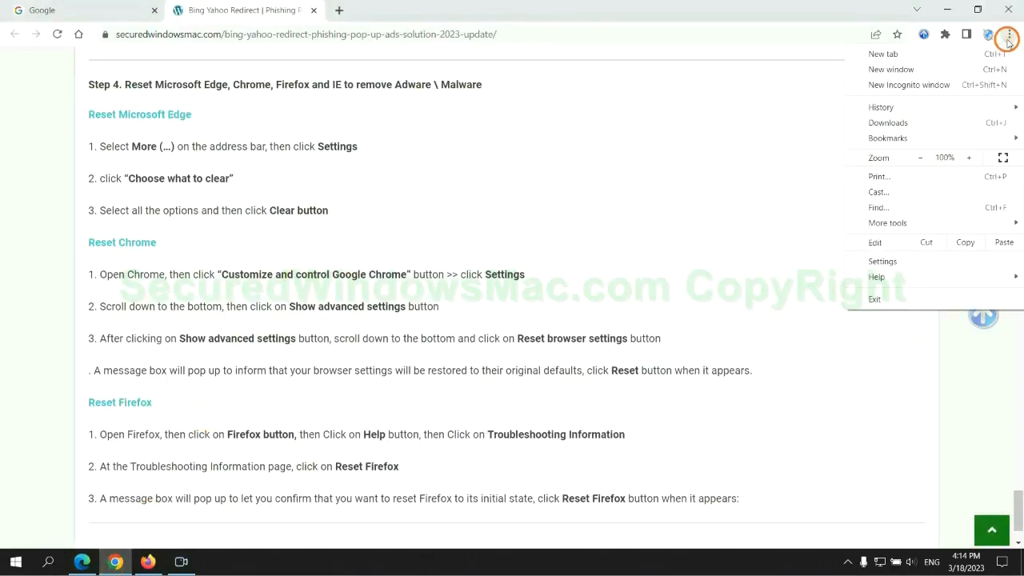
pyautogui.click(883, 261)
pyautogui.write('reset')
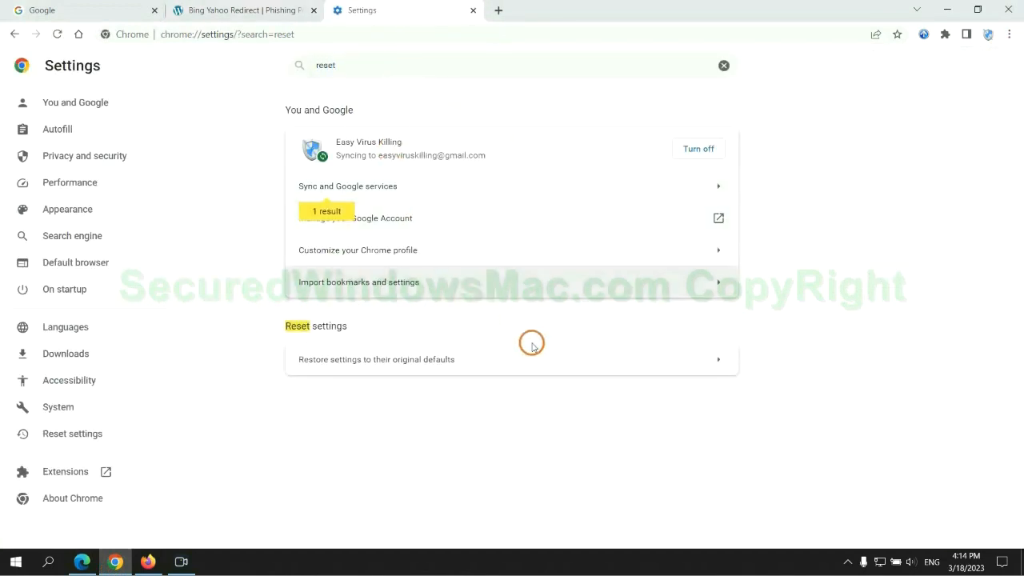
pyautogui.click(374, 359)
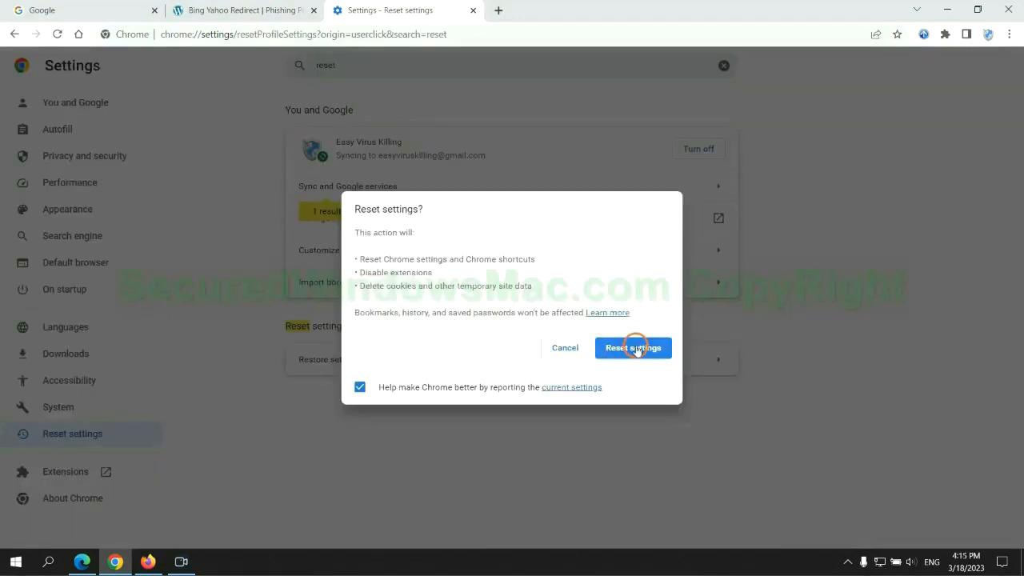
pyautogui.click(634, 348)
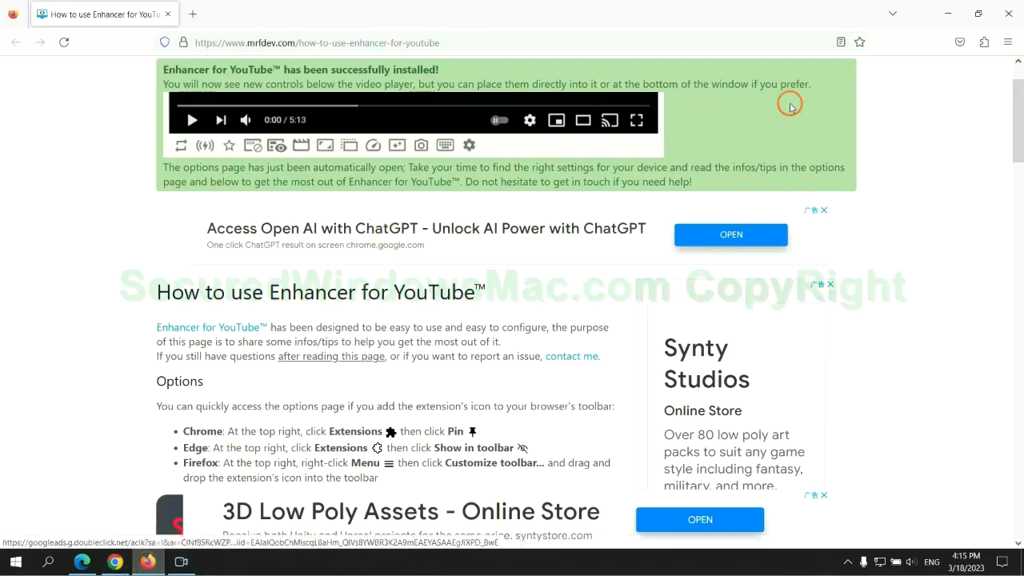
# Reach Firefox's Troubleshooting Information page via Help > More troubleshooting information.
pyautogui.click(1008, 42)
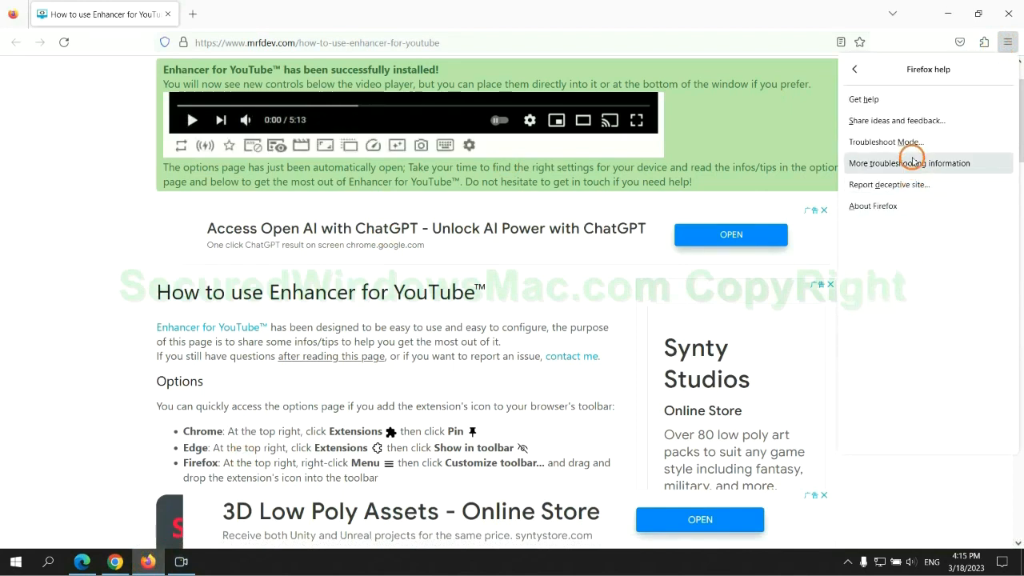
pyautogui.click(909, 164)
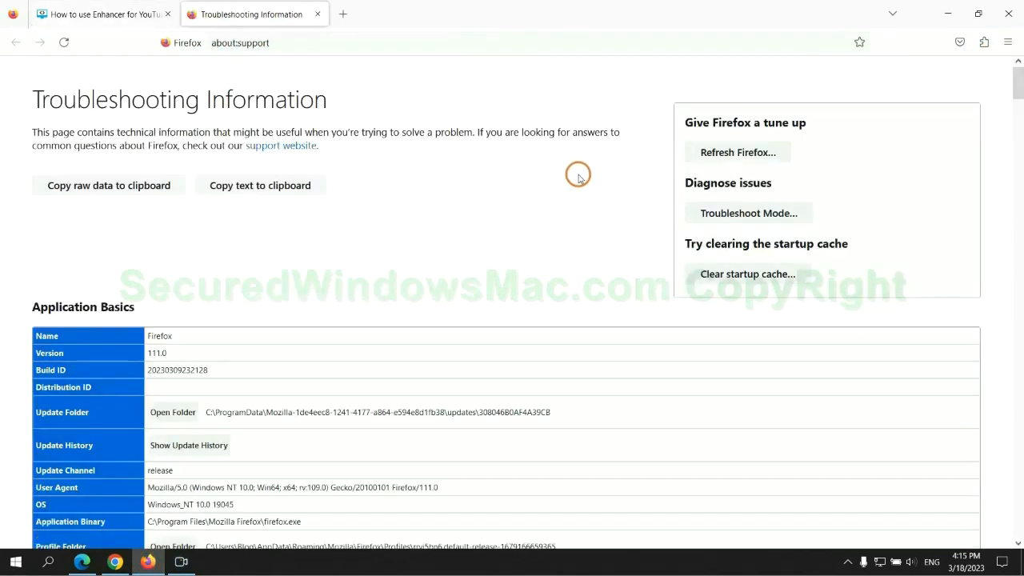
pyautogui.click(738, 152)
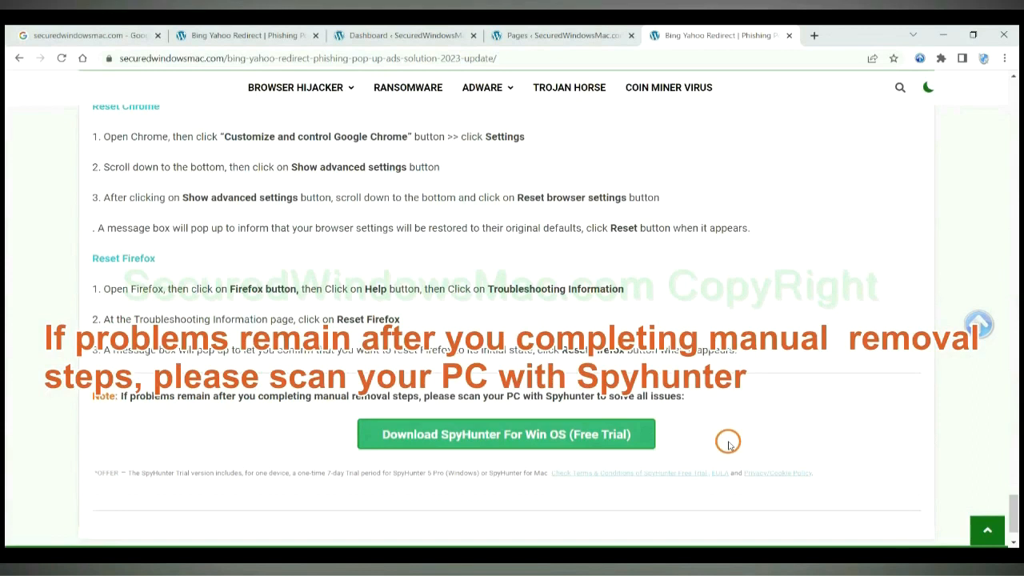
pyautogui.moveTo(135, 398)
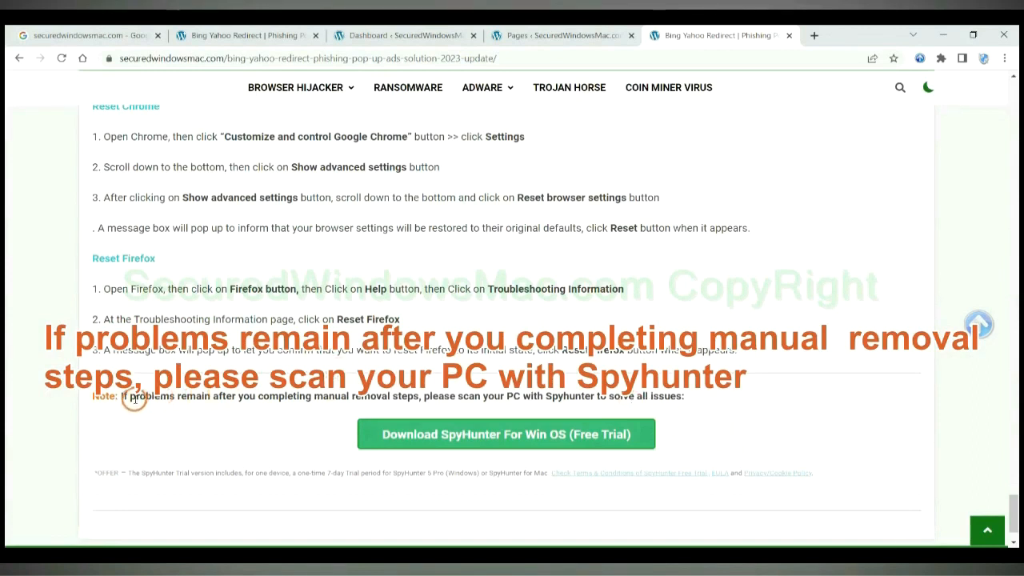